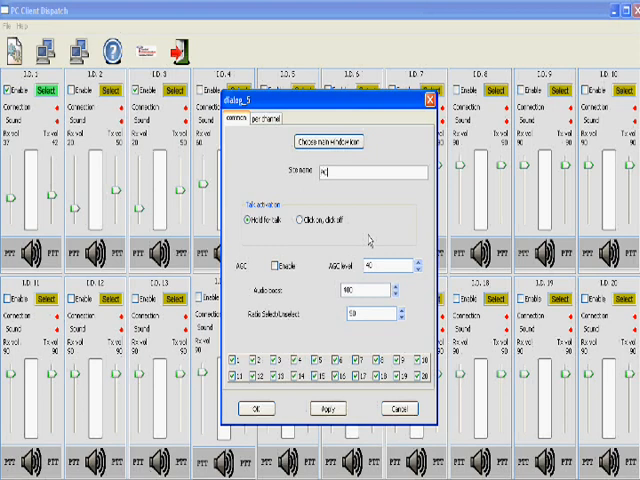
Finish typing the site name so it reads 'PC-Office'
type("-c")
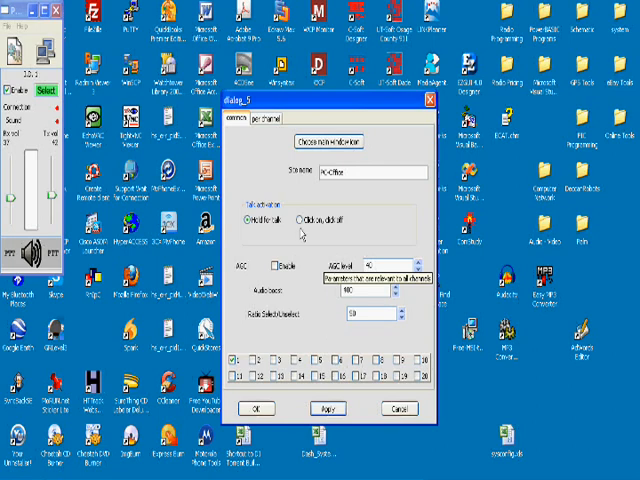
Switch to the per-channel settings showing channel 1's audio devices, jitter and label
left_click(291, 124)
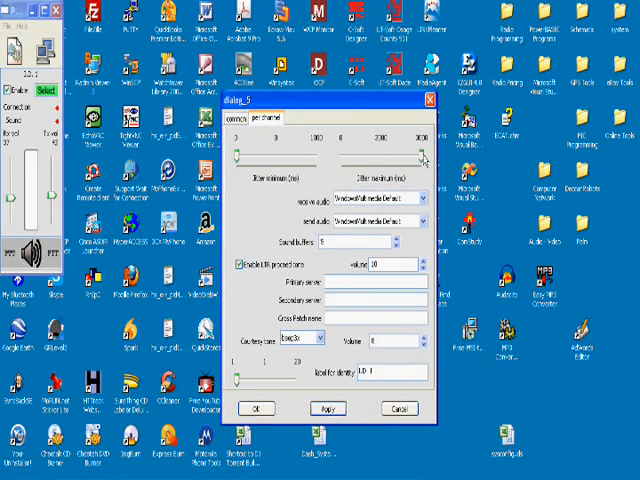
Lower channel 1's maximum jitter slider from 3000 to about 301 ms
left_click_drag(420, 148, 370, 148)
type("69.27.157.103")
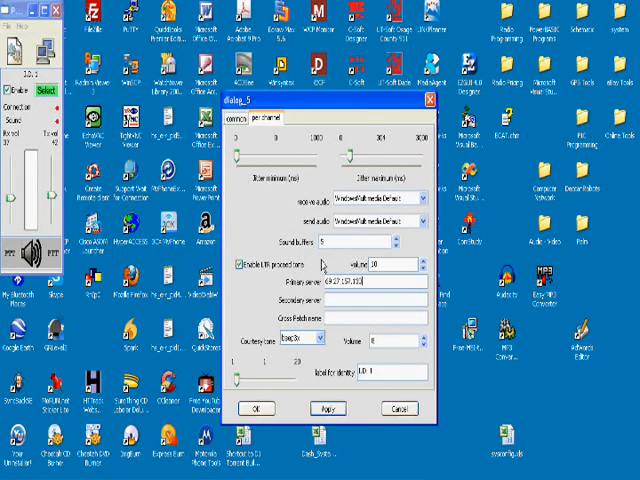
mouse_move(315, 293)
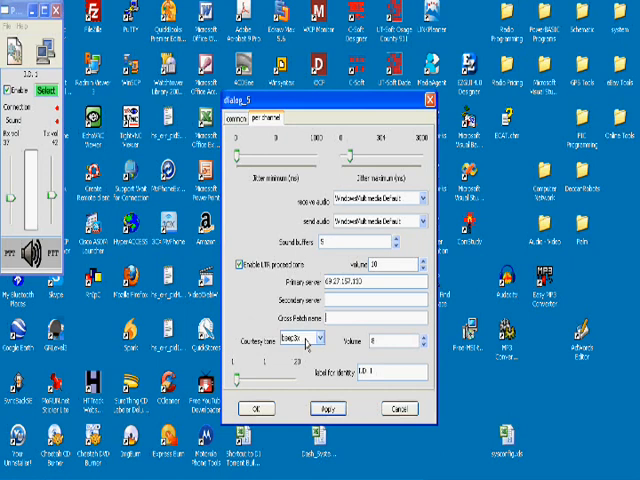
Keep beep3x as channel 1's courtesy tone from the Courtesy tone dropdown
left_click(318, 338)
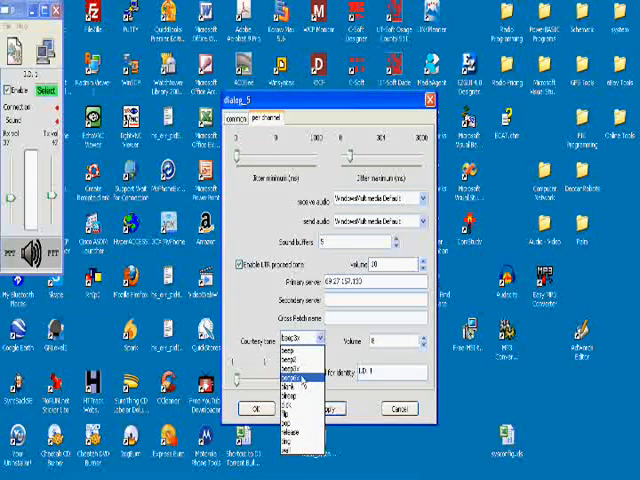
left_click(300, 362)
type("Springfield")
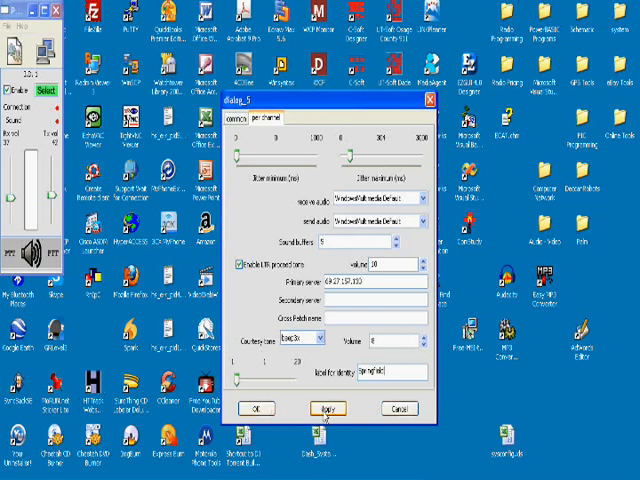
Apply channel 1's settings so its console strip is titled Springfield
left_click(326, 408)
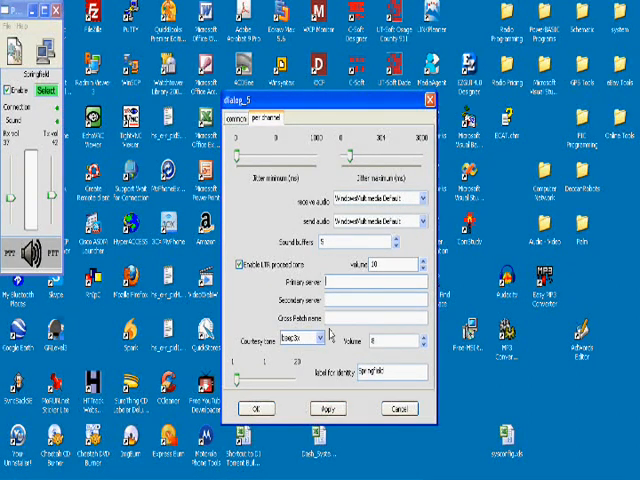
Re-enter channel 1's primary server address (ending 69.2) and review the Springfield channel's settings
left_click(324, 408)
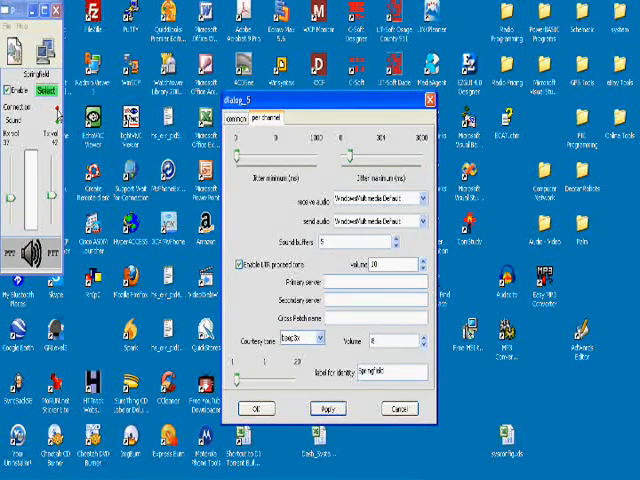
left_click(375, 285)
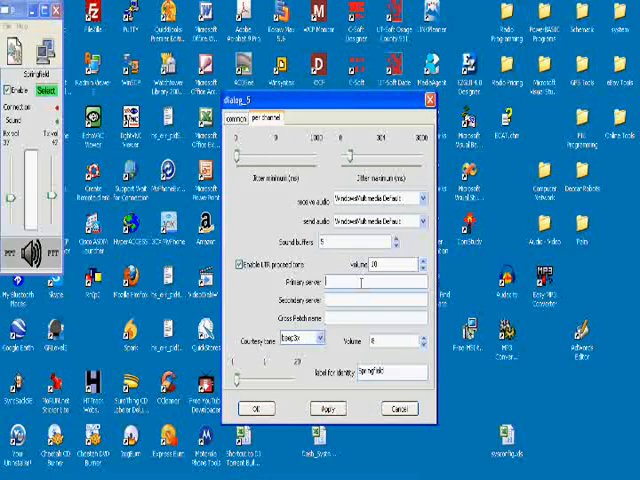
type("69.27.157.133")
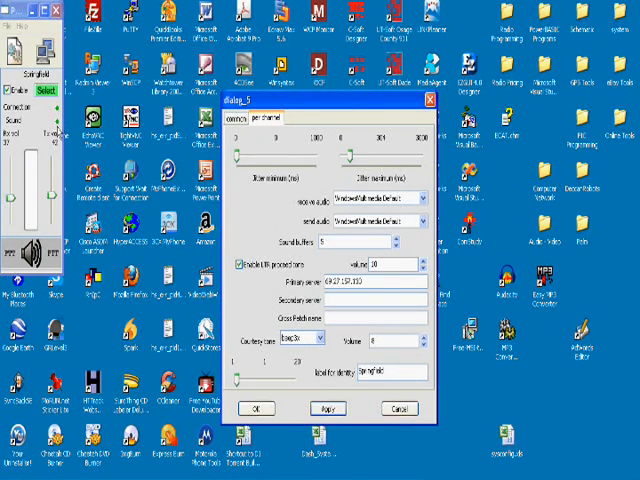
mouse_move(240, 390)
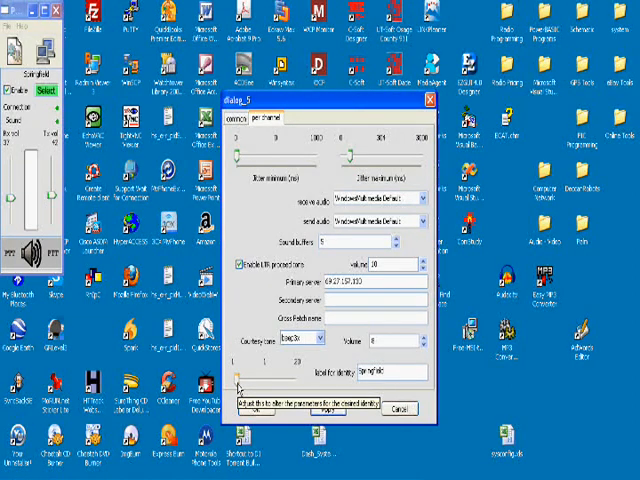
left_click(244, 117)
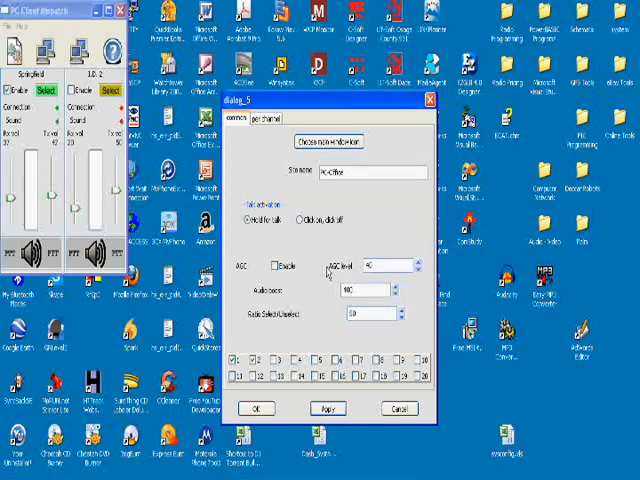
mouse_move(305, 318)
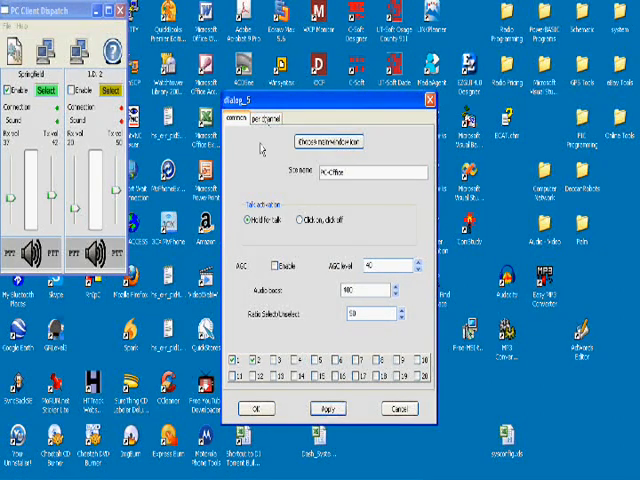
Show the shared common settings, where only channel 1 is enabled
left_click(275, 120)
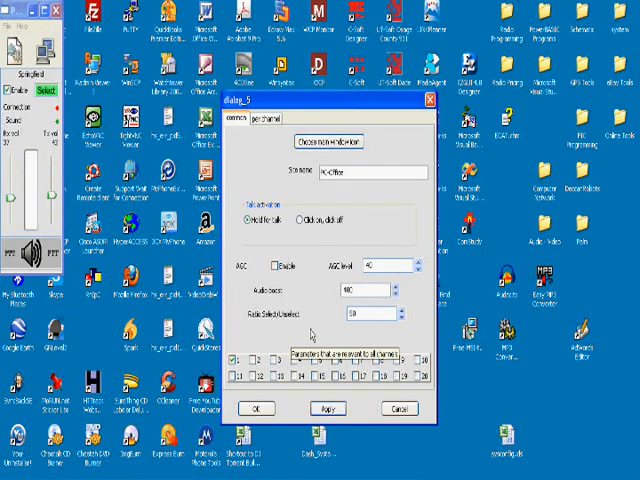
Confirm the settings with OK, leaving a single-channel Springfield console
left_click(258, 408)
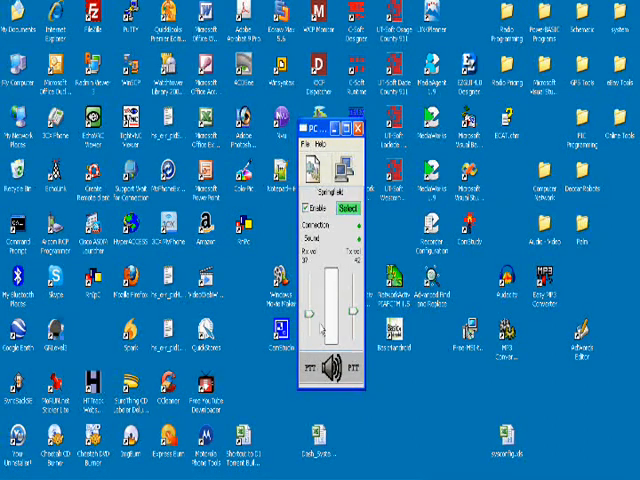
mouse_move(306, 321)
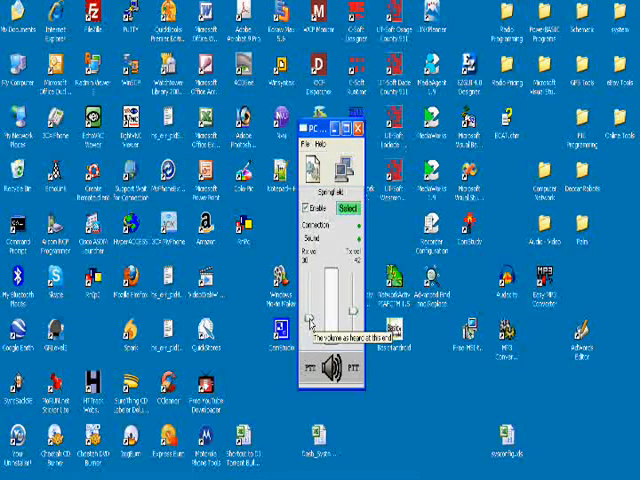
Raise the Springfield receive volume toward 44 and bring up the application menu
left_click_drag(322, 300, 322, 280)
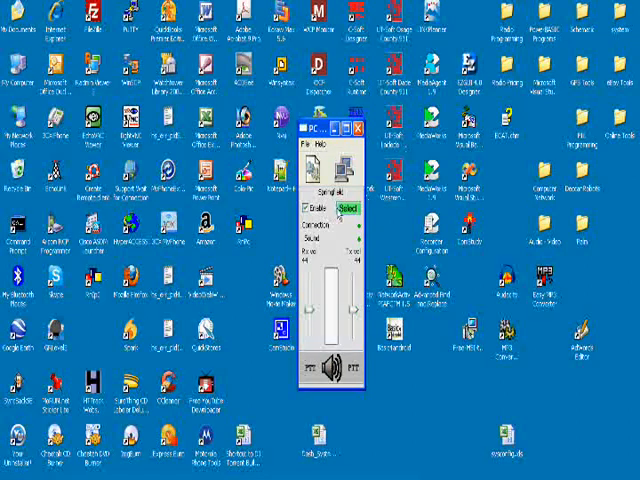
left_click(309, 147)
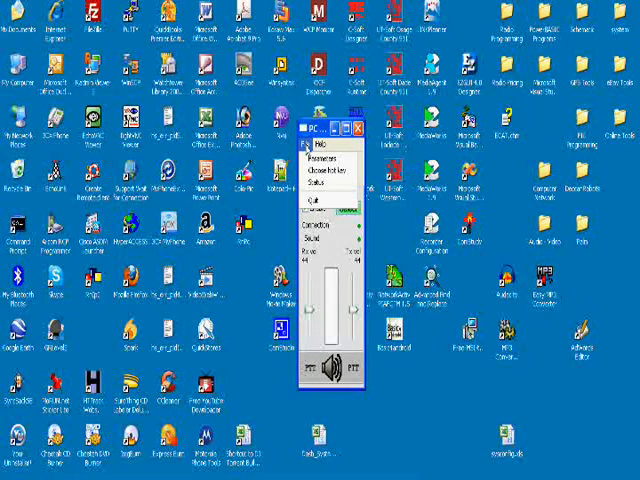
mouse_move(322, 187)
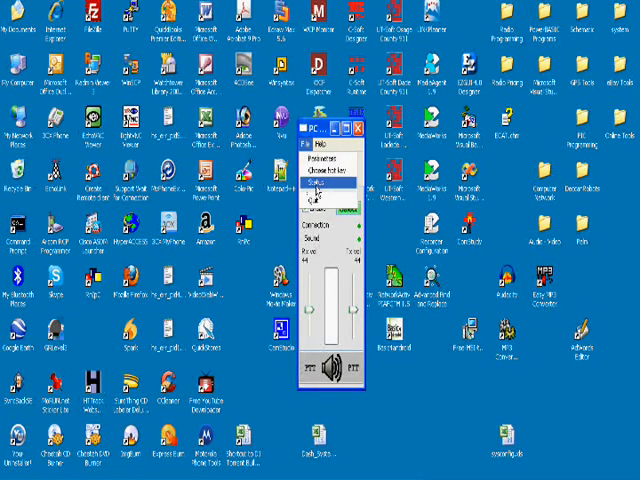